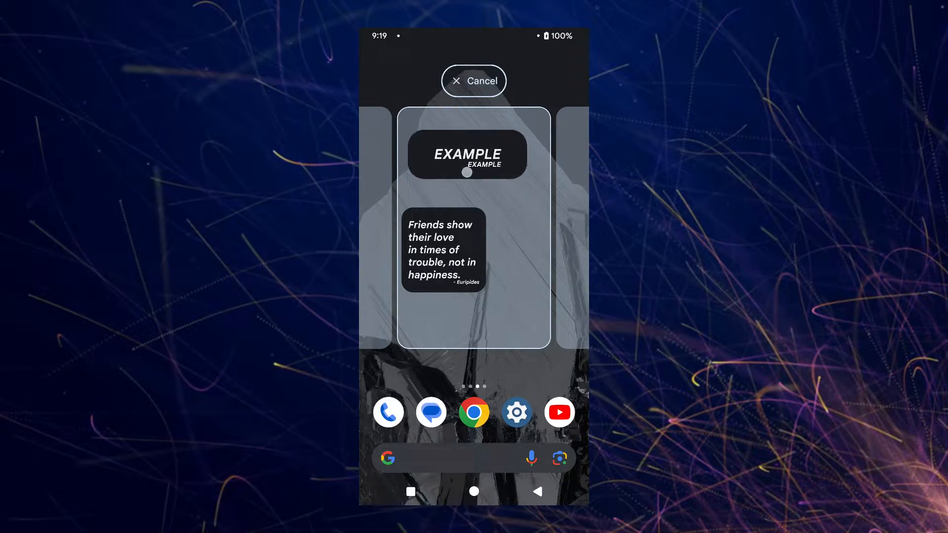
Drag the Euripides quote widget into position on the home screen page
drag(468, 154, 434, 231)
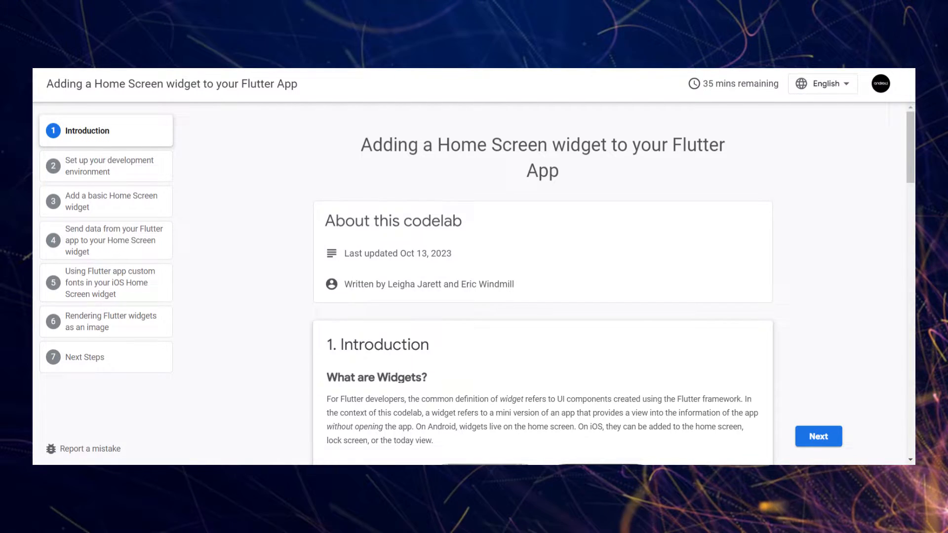
Switch from the codelab Introduction to the flutter_tricks project in the IDE
click(582, 518)
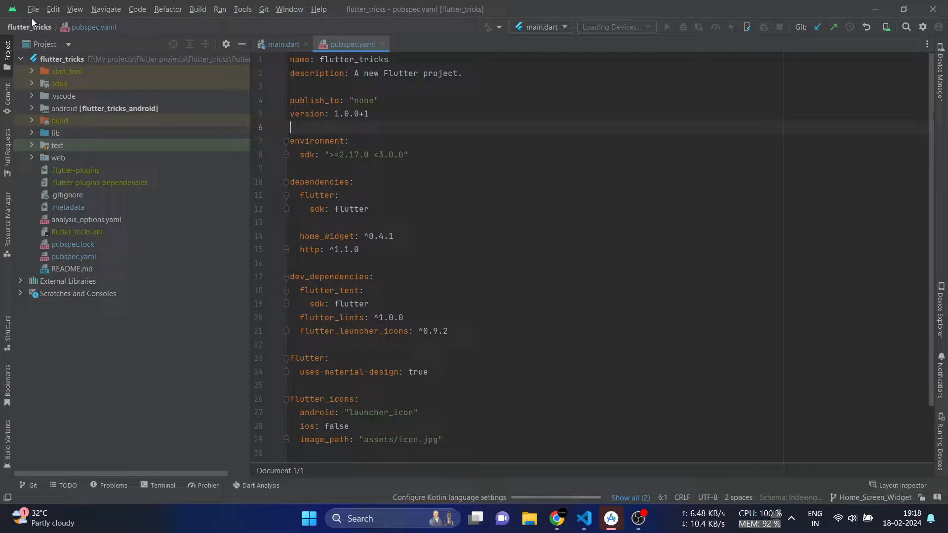
Open the flutter_tricks android module as its own Android Studio project and start the Gradle import
click(33, 8)
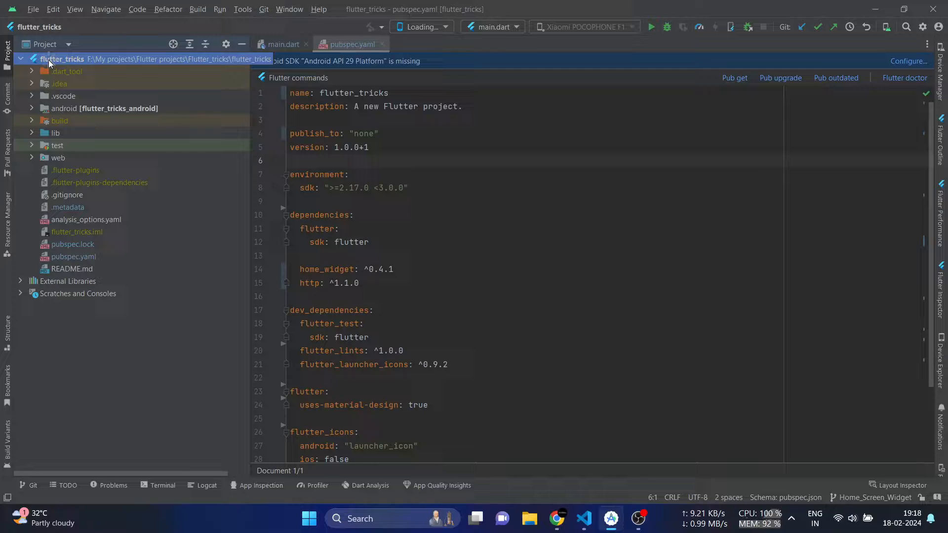
right_click(62, 59)
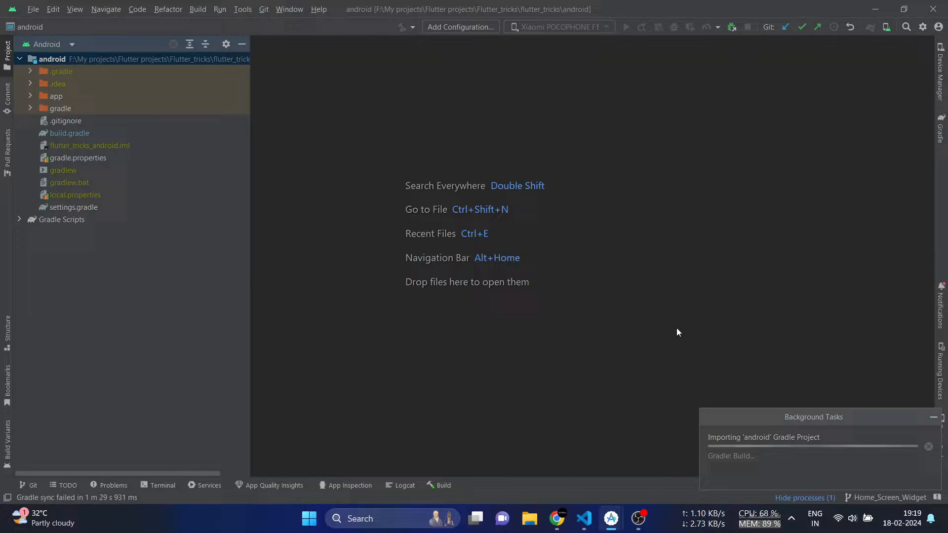
click(438, 485)
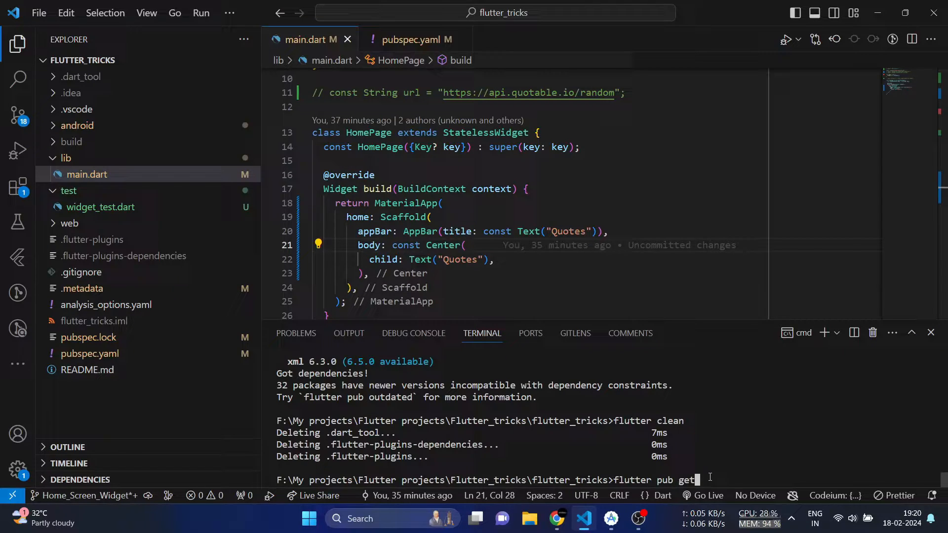
Run flutter pub get in the terminal after flutter clean to refetch dependencies
key(Backspace)
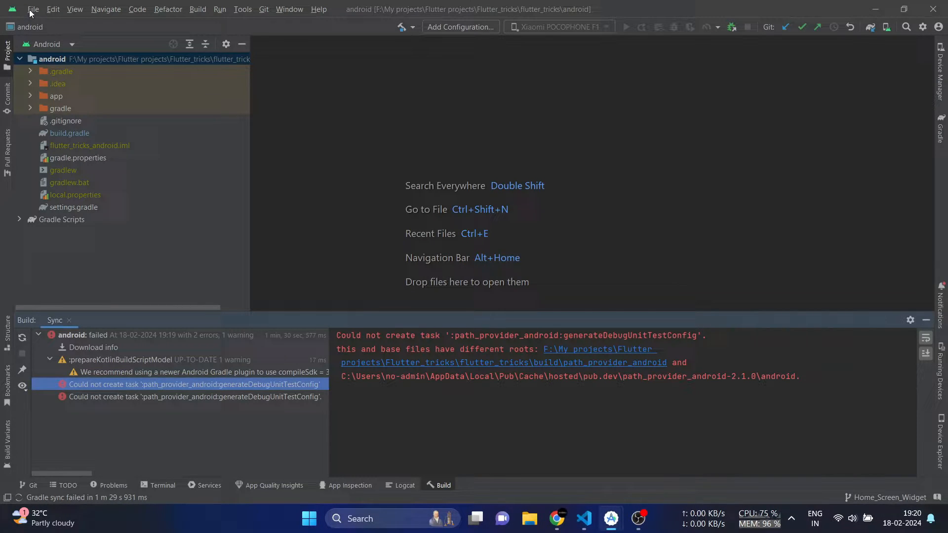
Sync the project with Gradle files until BUILD SUCCESSFUL and expand the app module's folders
click(32, 9)
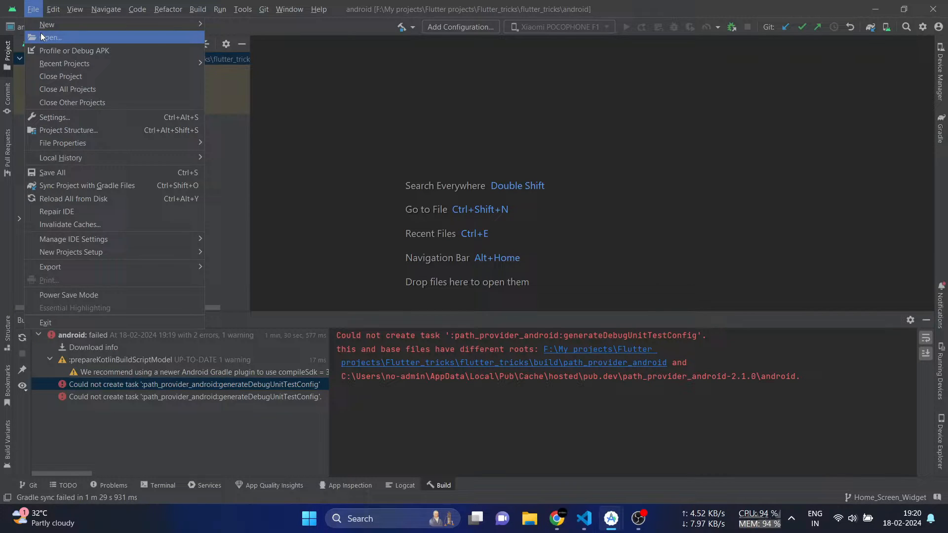
mouse_move(87, 185)
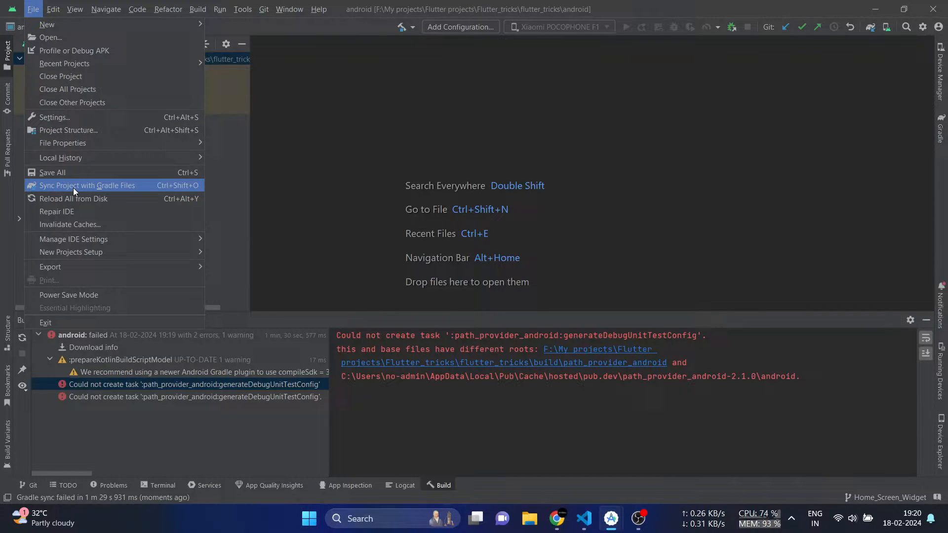
click(87, 186)
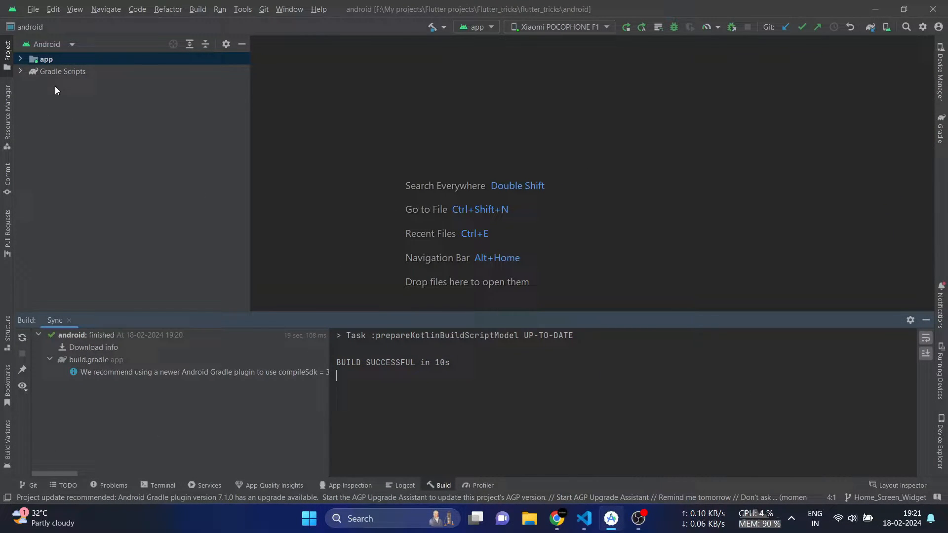
click(45, 59)
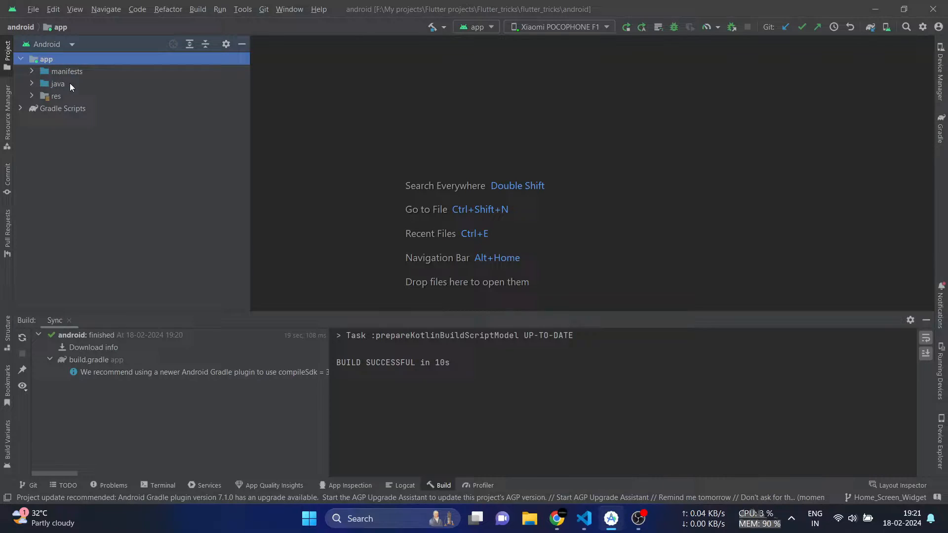
Create a Kotlin App Widget named QuoteWidget with minimum size 3×3 cells
right_click(45, 58)
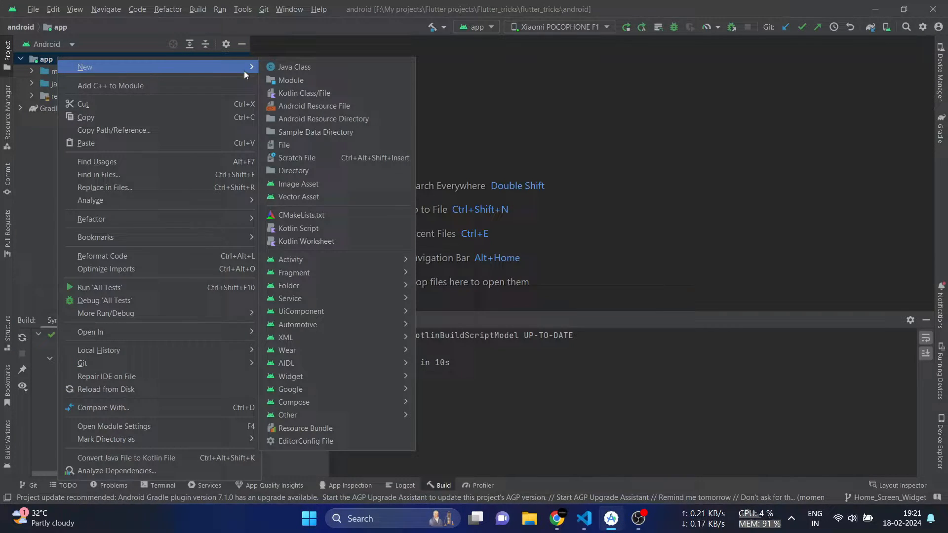
mouse_move(291, 376)
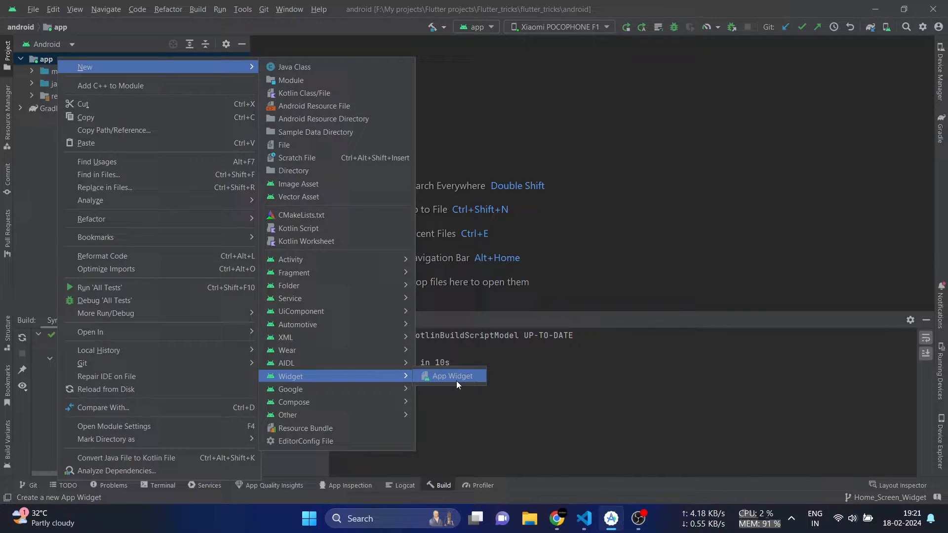
click(451, 376)
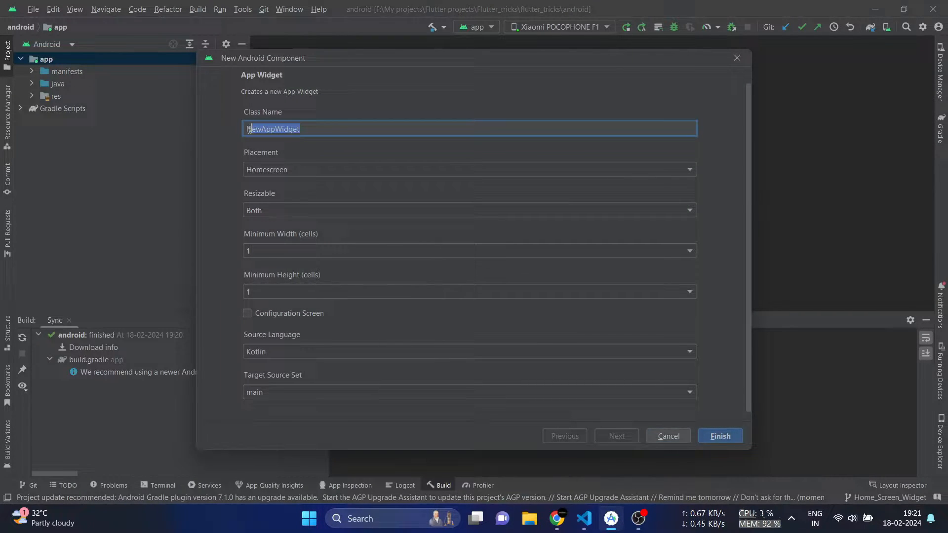
text(Quote)
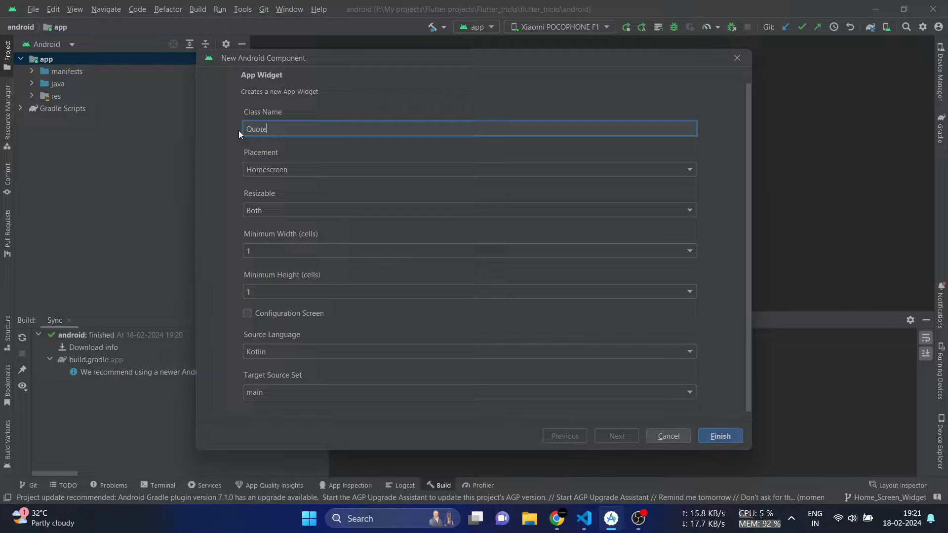
text(Widget)
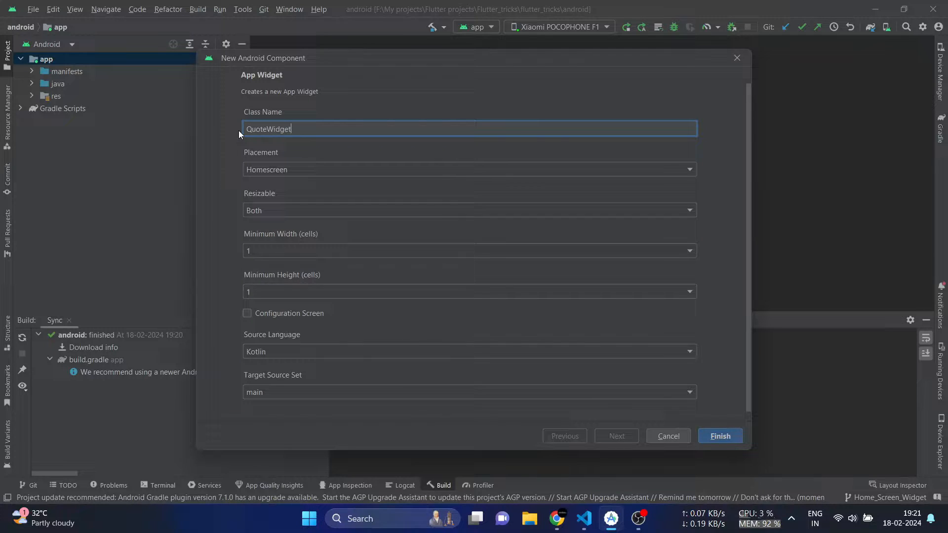
click(469, 169)
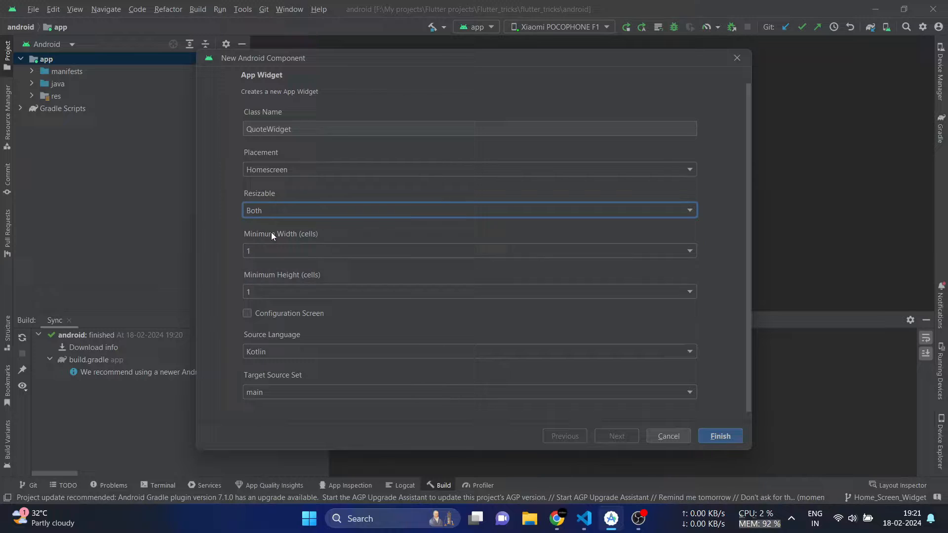
text(3)
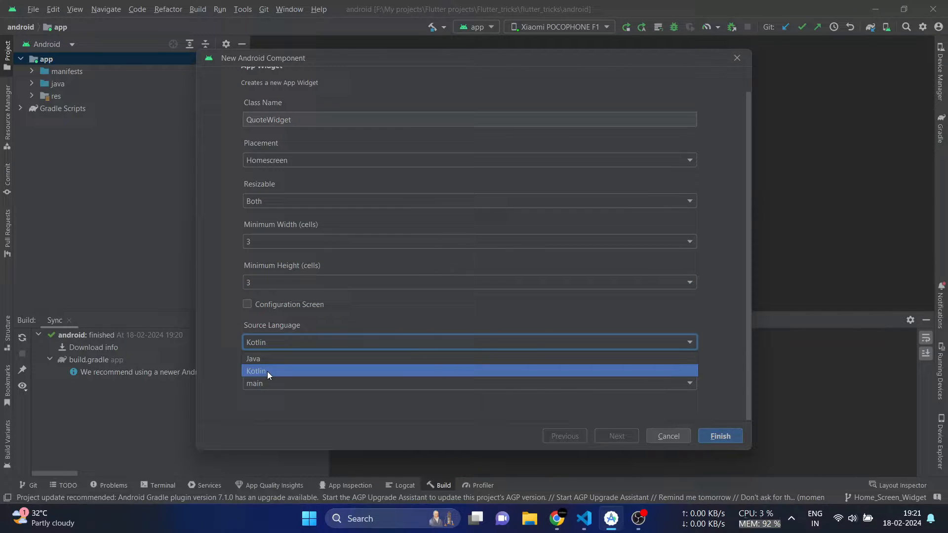
click(256, 371)
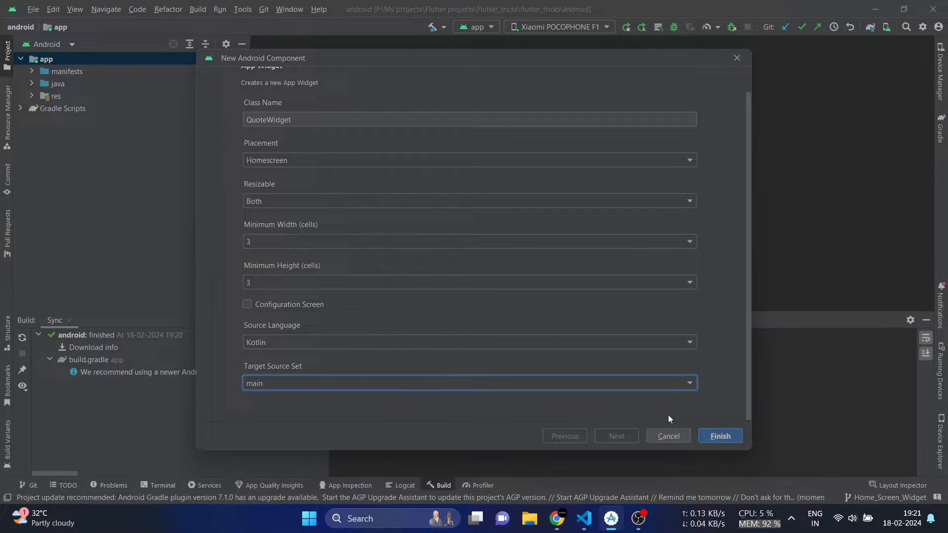
click(719, 436)
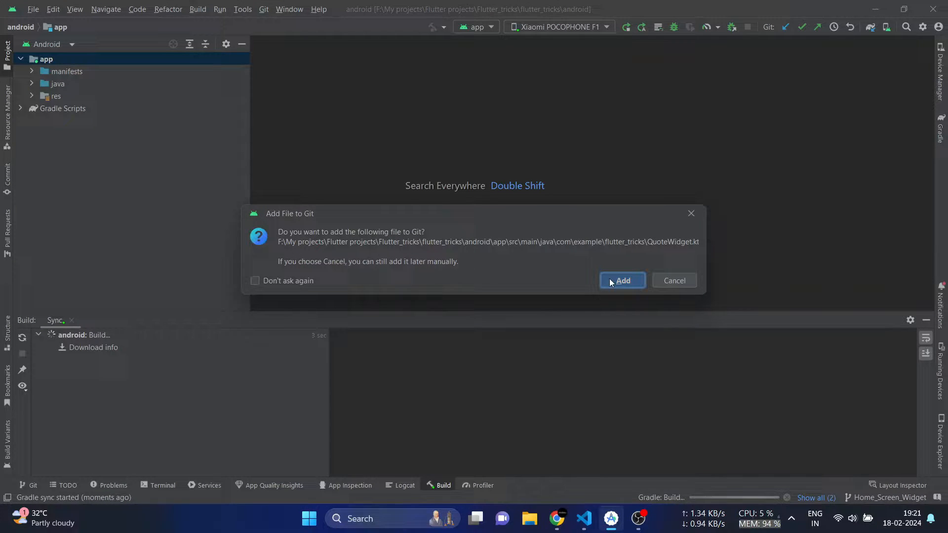
Add the generated QuoteWidget Kotlin file and its resource files to Git
click(622, 281)
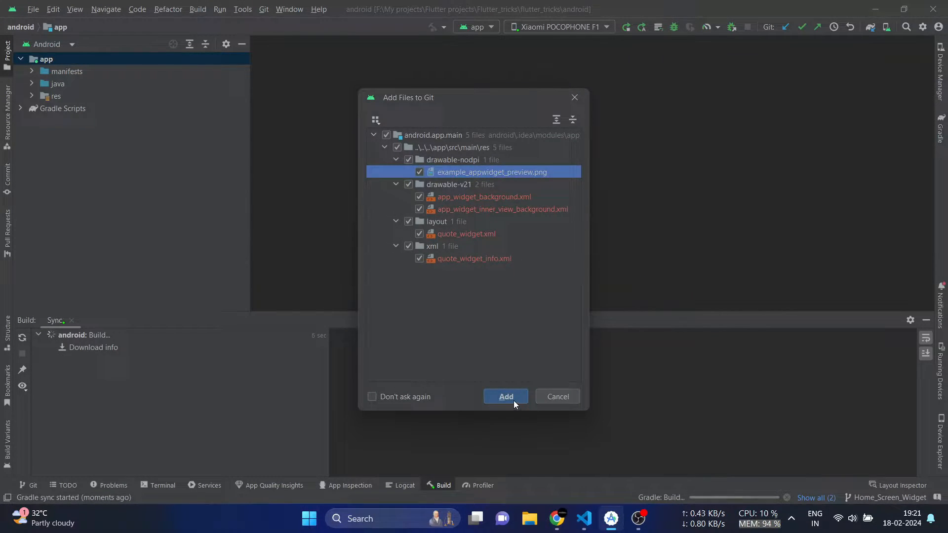
click(506, 396)
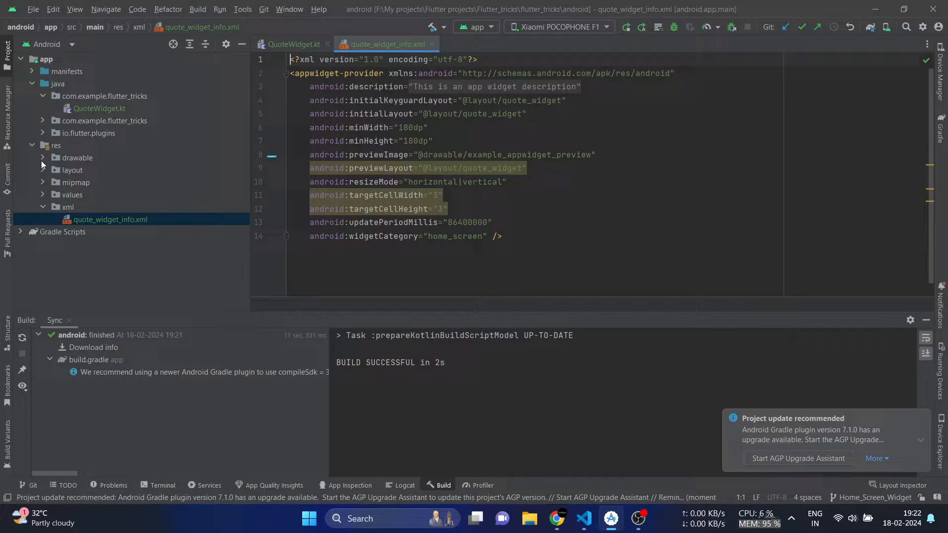
Define quote_widget.xml as a RelativeLayout with quote_title and quote_author TextViews using the AppWidgetContainer theme
double_click(102, 183)
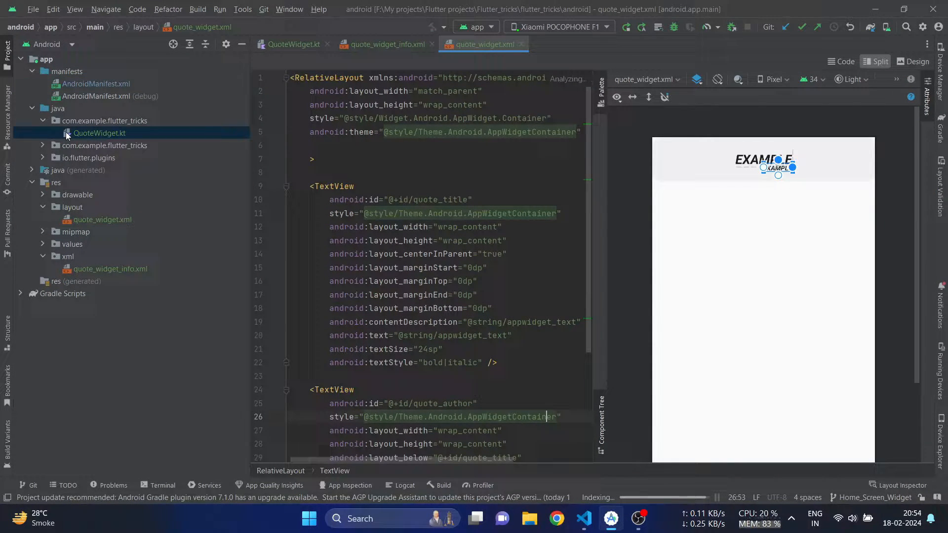
click(293, 44)
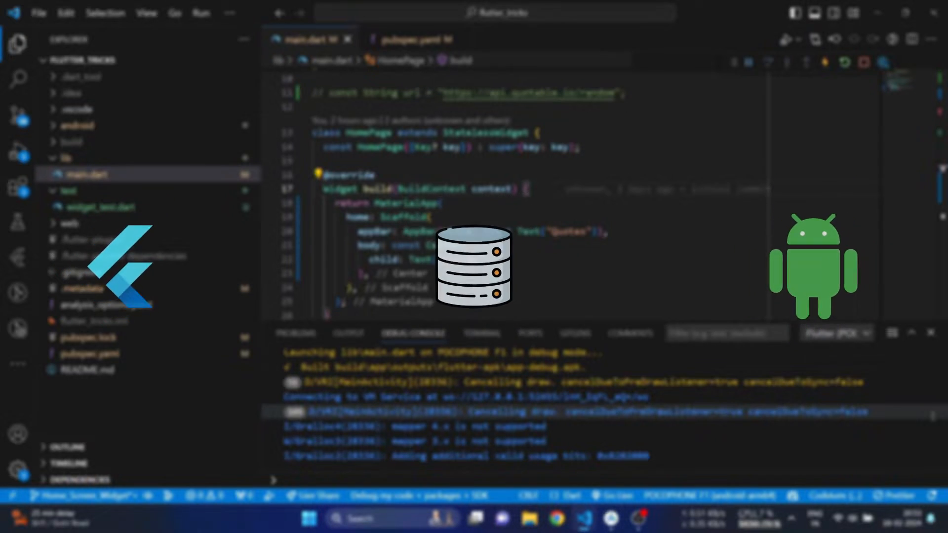
Add a FloatingActionButton with Icons.refresh and a Center Column with bold size-20 Quote above Author text
text(floatingActionButton: FloatingActionButton()
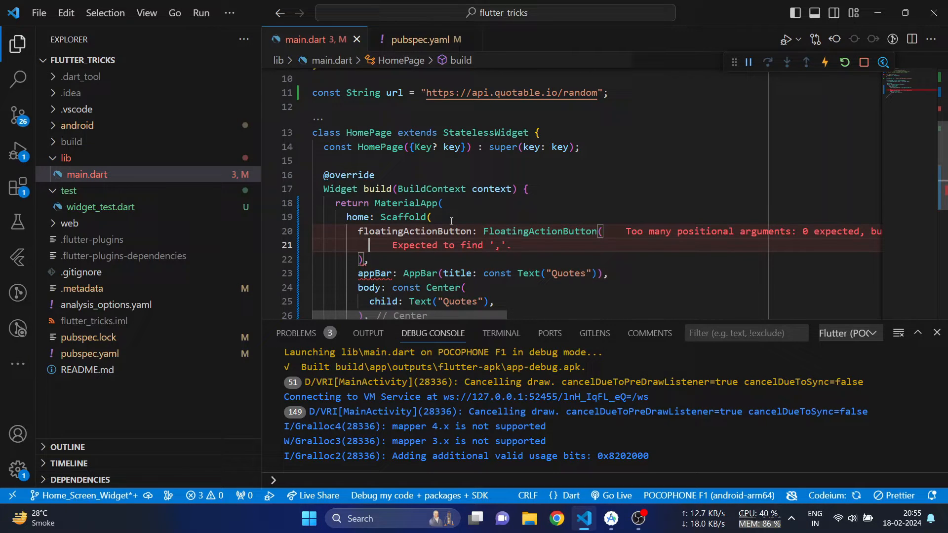
text(onPressed: () {)
text(child: const Icon(Icons.add),)
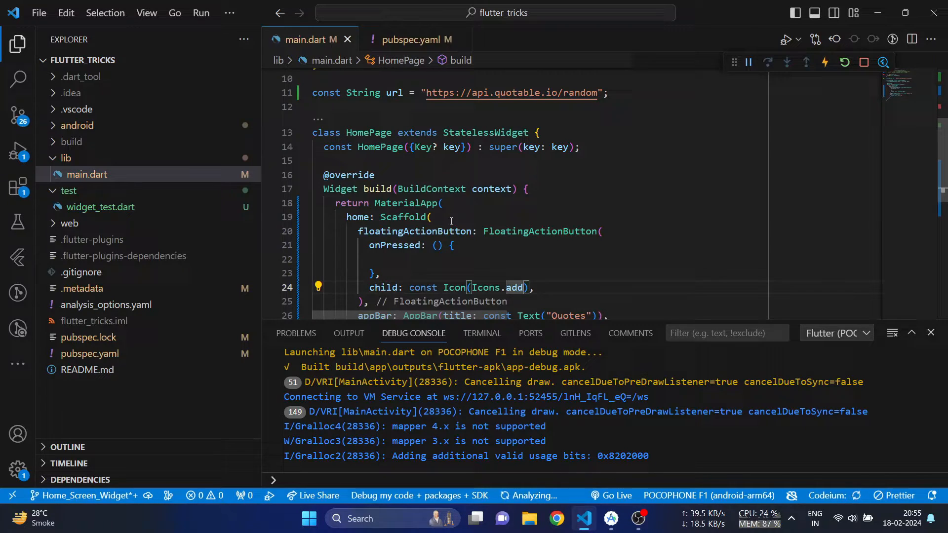
text(ref)
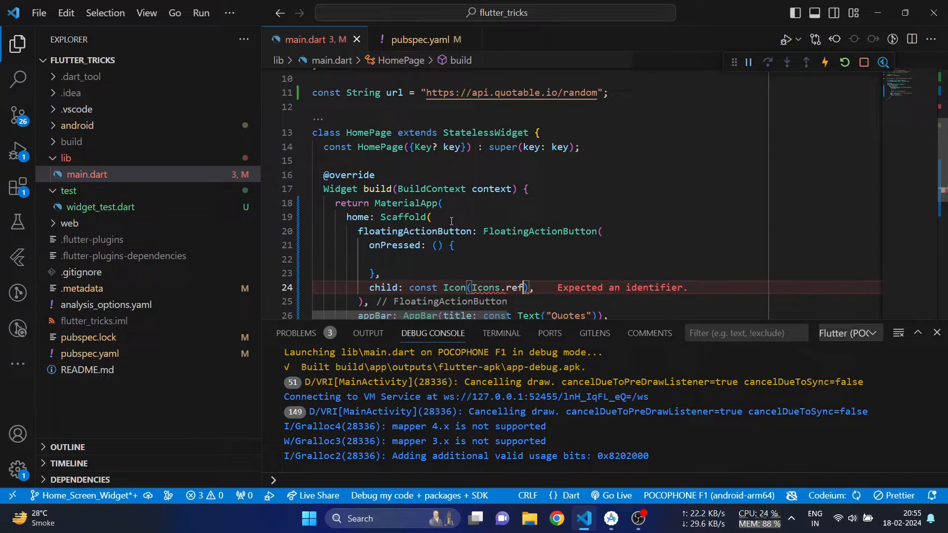
text(resh)
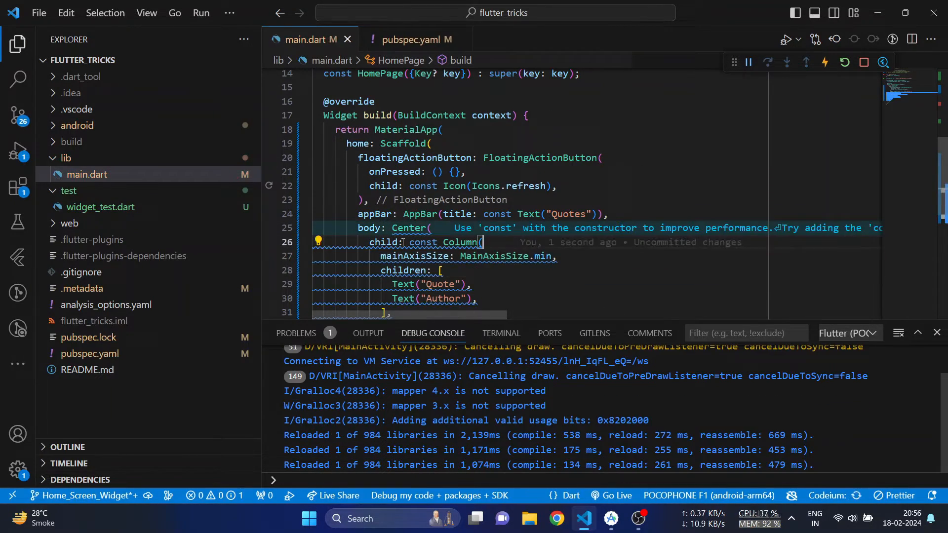
text(,style: TextStyle(fontSize: 20,fontWeight: FontWeight.bold,))
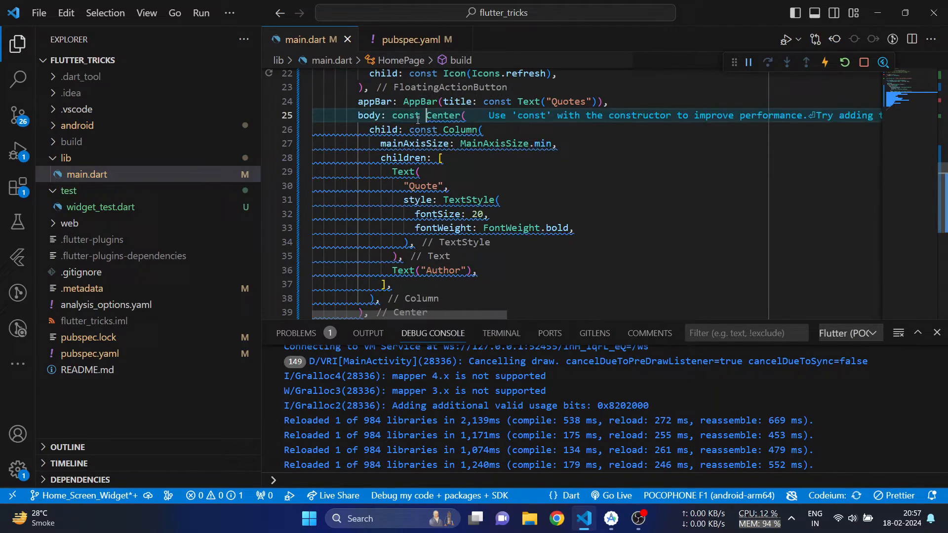
text(Response response = await http.get(Uri.parse(url));)
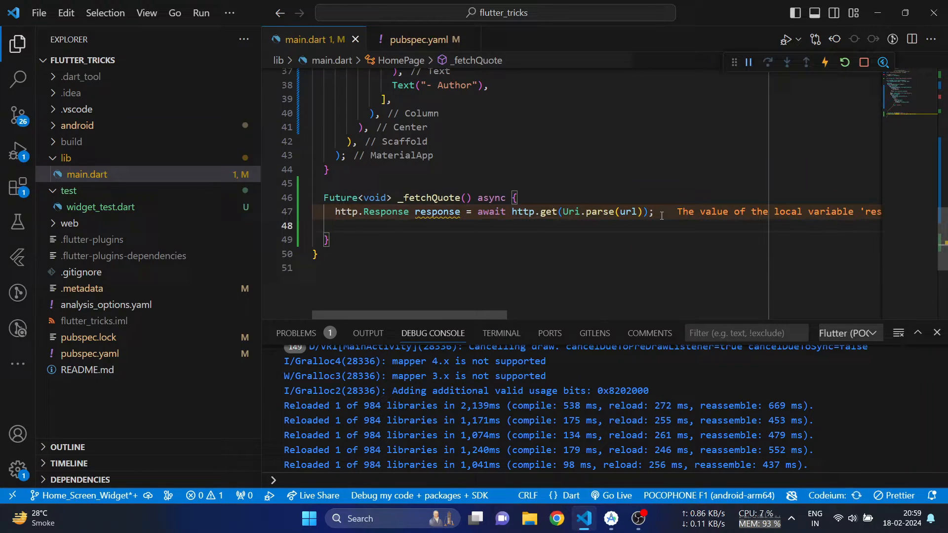
Decode response.body into a data map in _fetchQuote and start updateAndroidWidget with HomeWidget.saveWidgetData for com.example.flutter_tricks
text(Map<String, dynamic> data = response.body;)
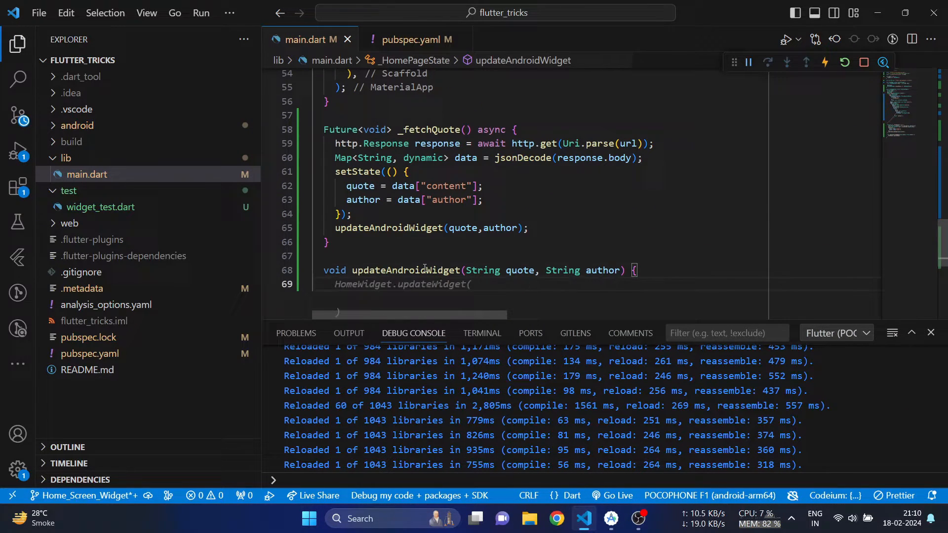
text(HomeWidget.saveWidgetData(id: "com.example.flutter_tricks", data))
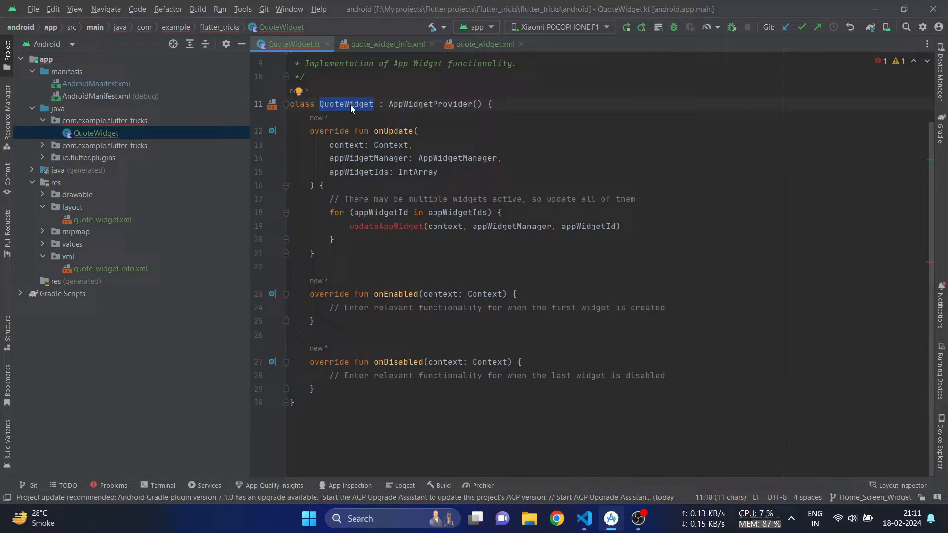
Finish updateAndroidWidget saving quote and author and updating QuoteWidget, then return to QuoteWidget.kt
click(583, 518)
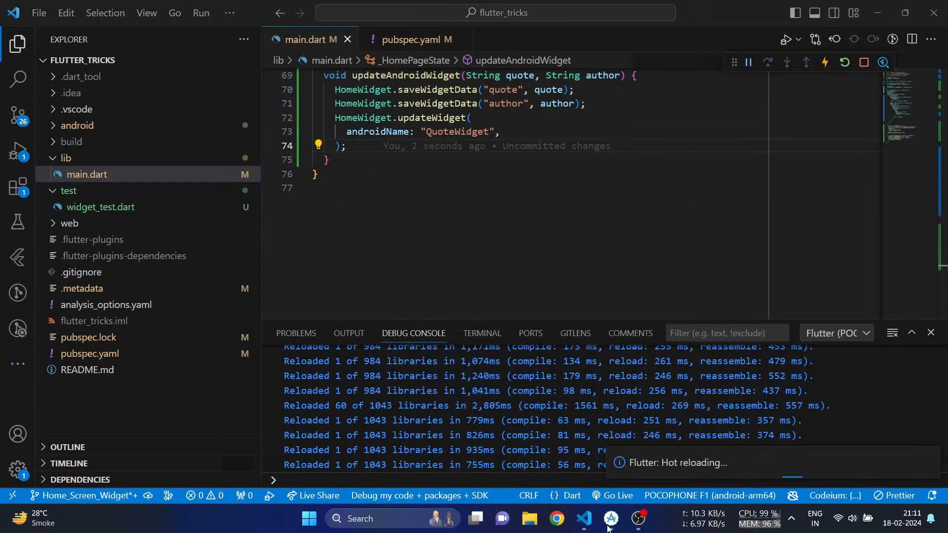
click(611, 517)
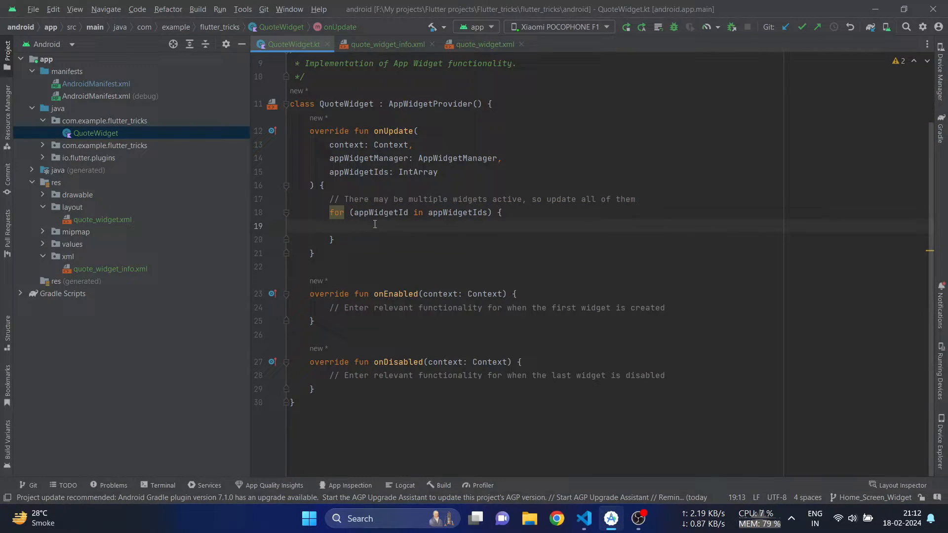
In onUpdate, read HomeWidgetPlugin data and set the quote_title and quote_author text on the RemoteViews
text(var data = HomeWidget.)
text(views.setTextViewText(R.id.))
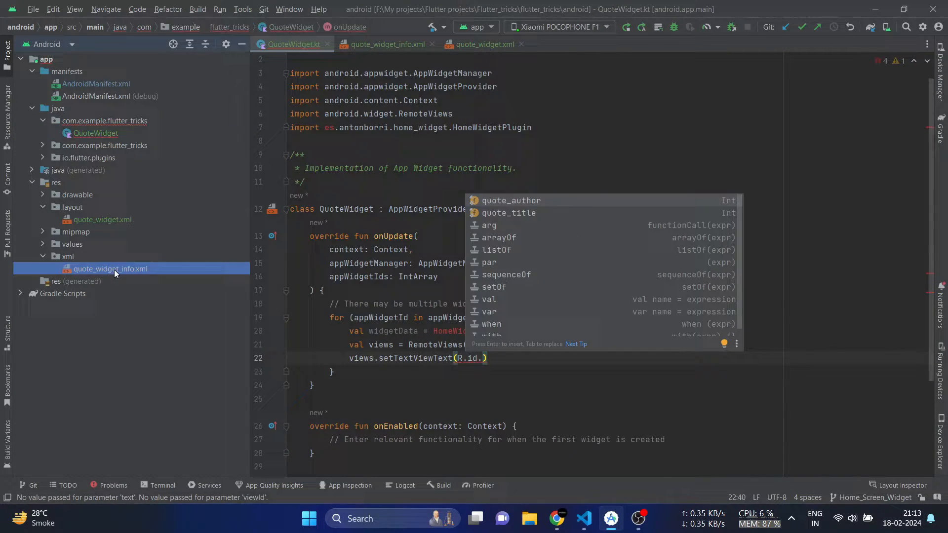
click(508, 213)
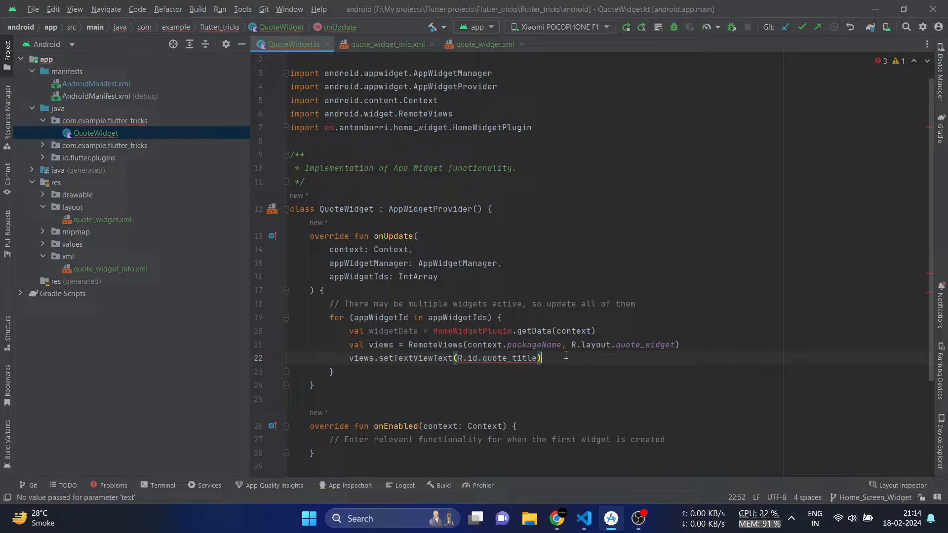
text(String quote = widgetData)
text(appWidgetManager.updateAppWidget(appWidgetId,views))
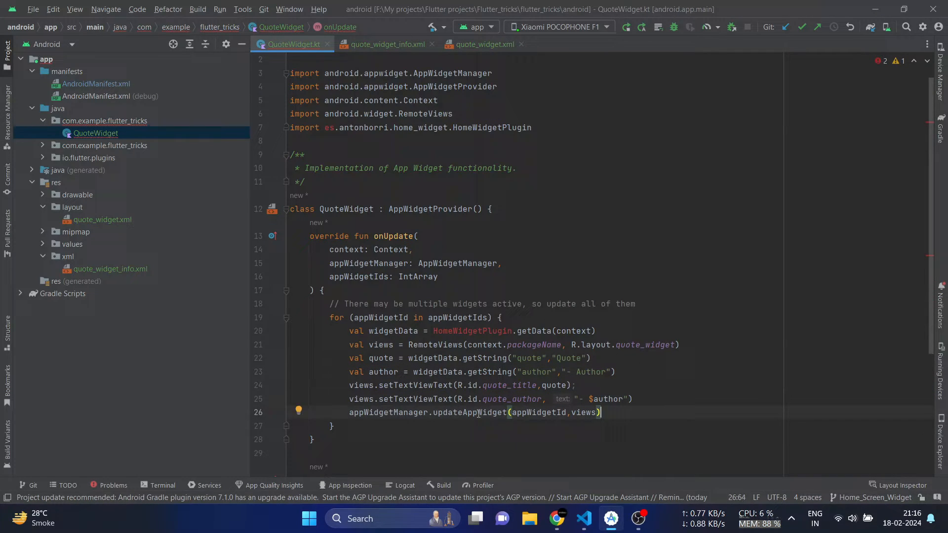
scroll(down, 3)
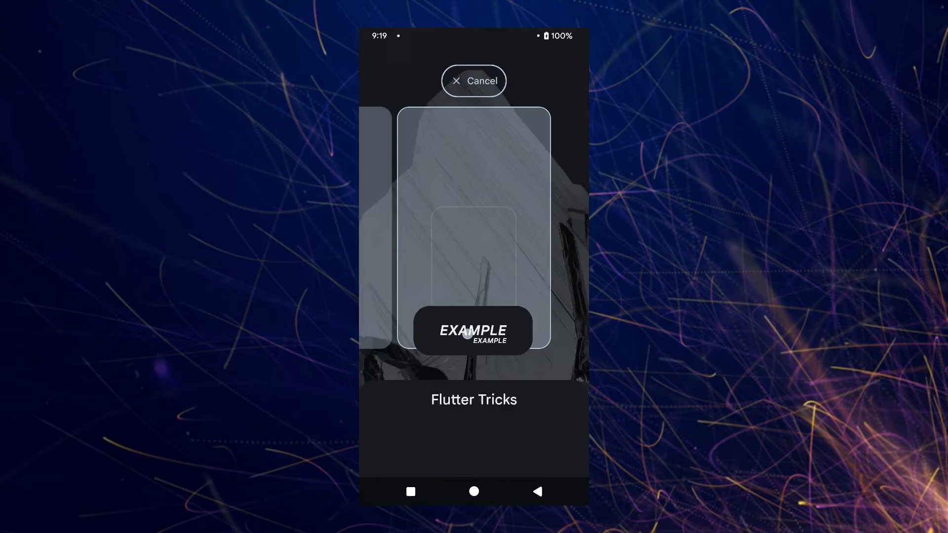
Drag the Flutter Tricks widget from the picker onto the upper home screen, showing the Euripides quote and author
drag(473, 330, 391, 263)
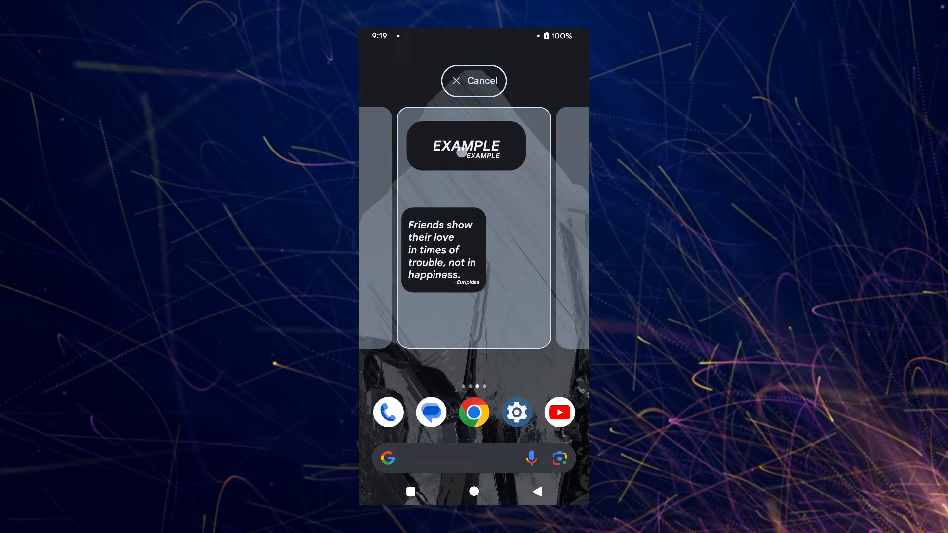
drag(466, 145, 433, 231)
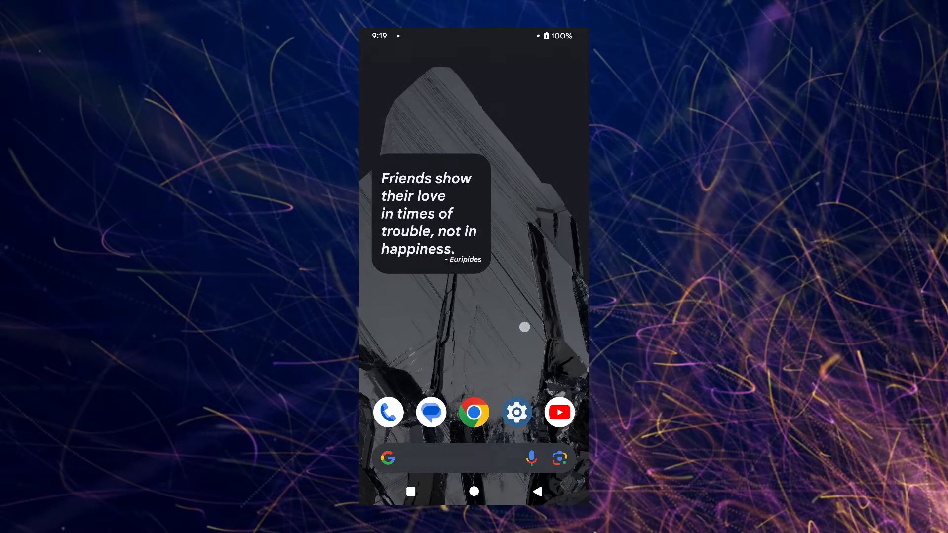
scroll(left, 3)
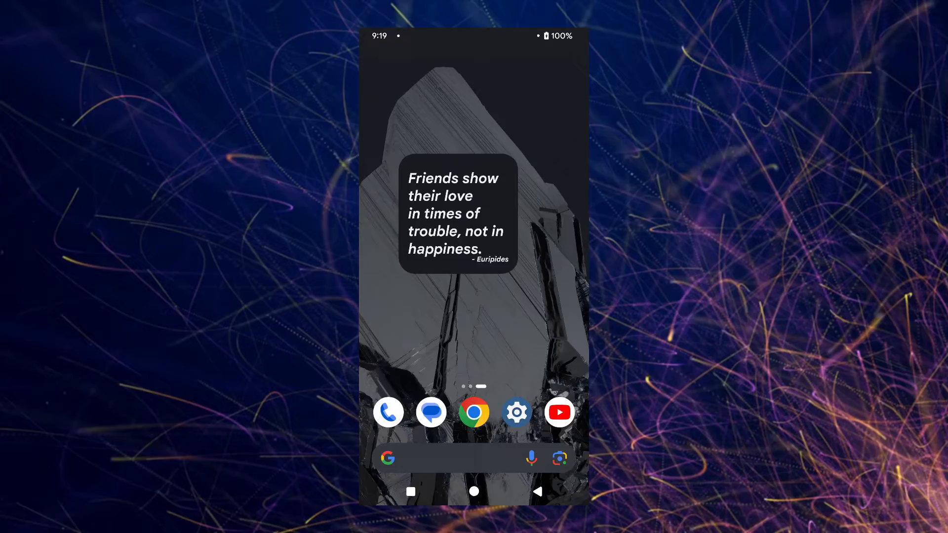